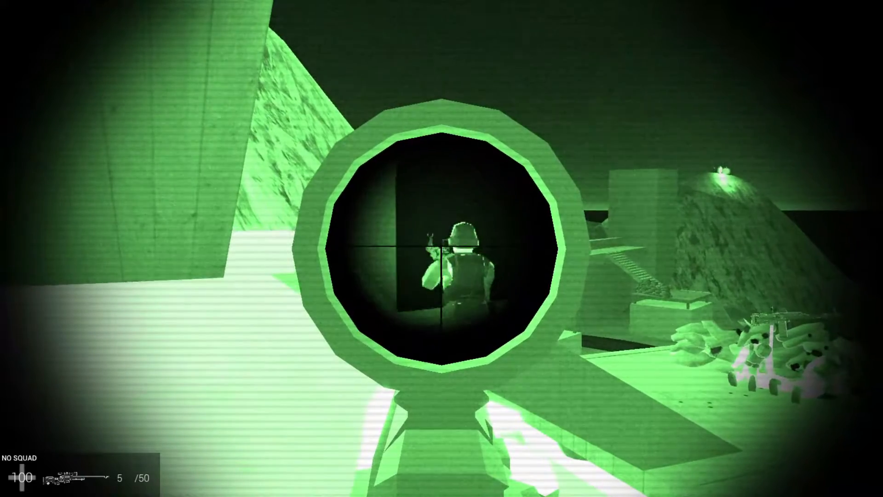
pyautogui.click(442, 249)
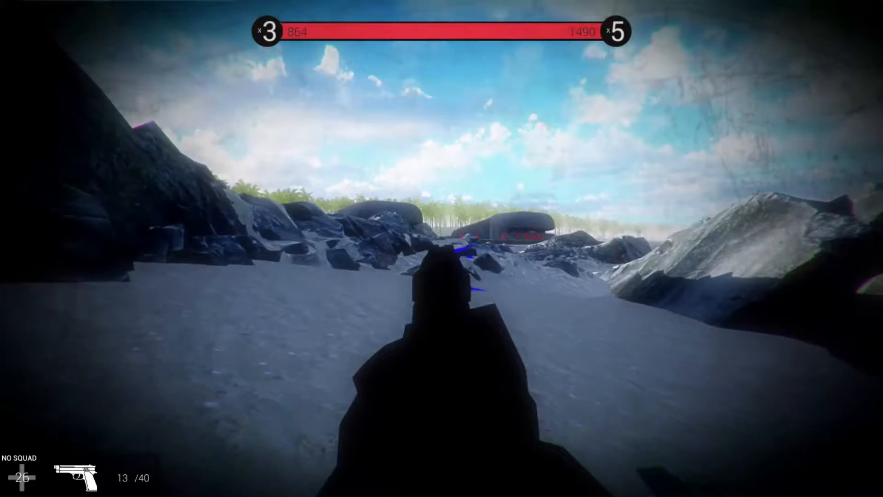
pyautogui.click(441, 248)
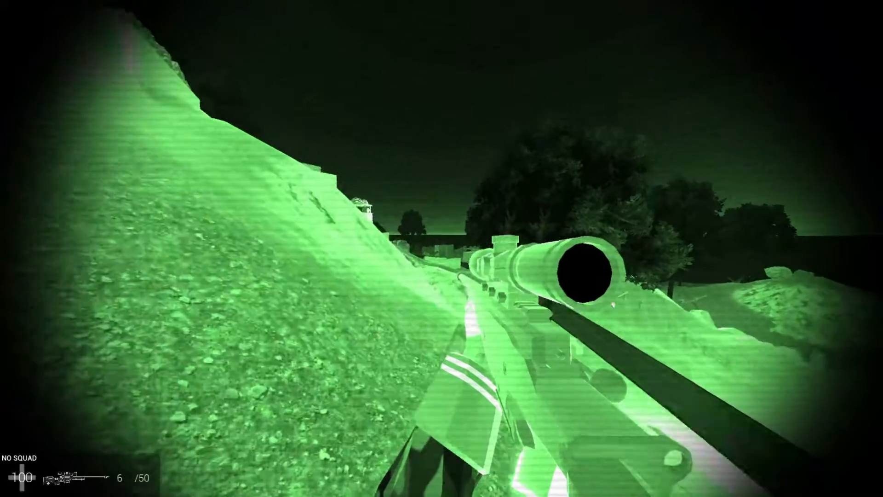
pyautogui.rightClick(441, 249)
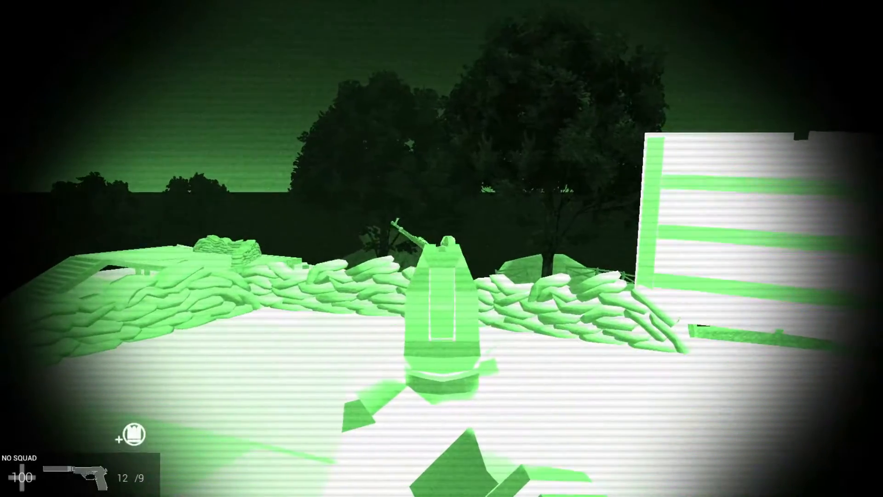
pyautogui.click(442, 248)
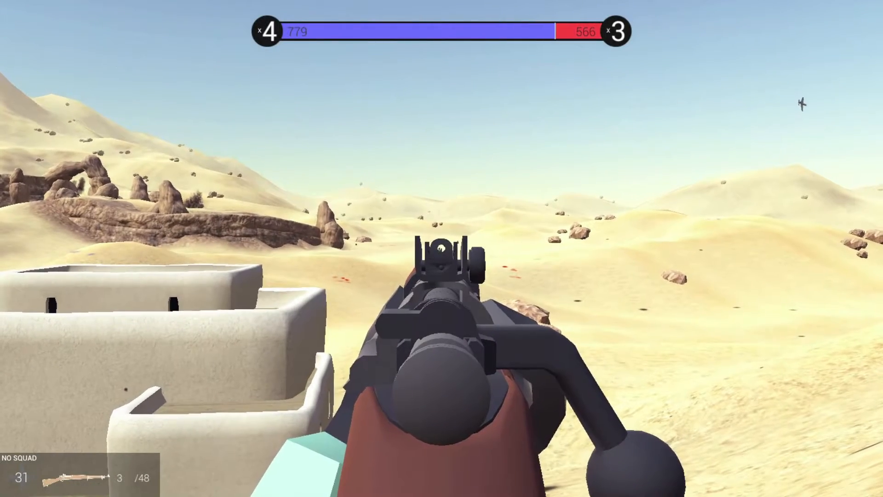
pyautogui.click(442, 248)
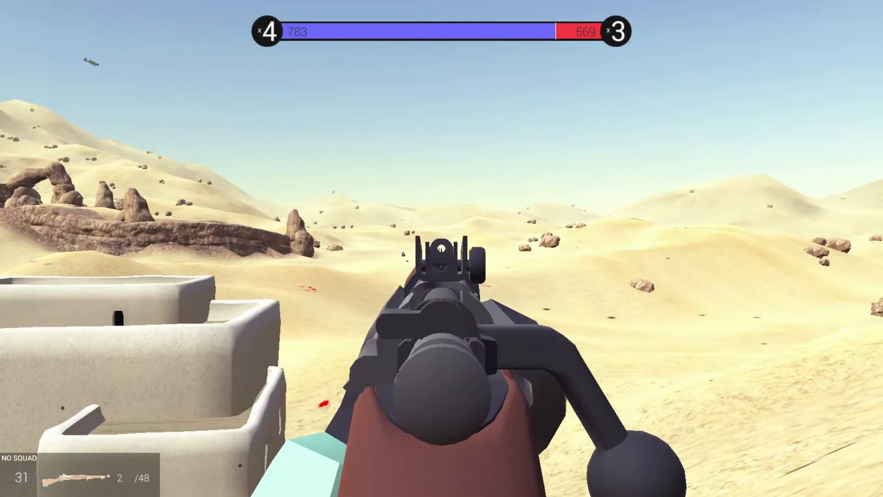
pyautogui.click(442, 249)
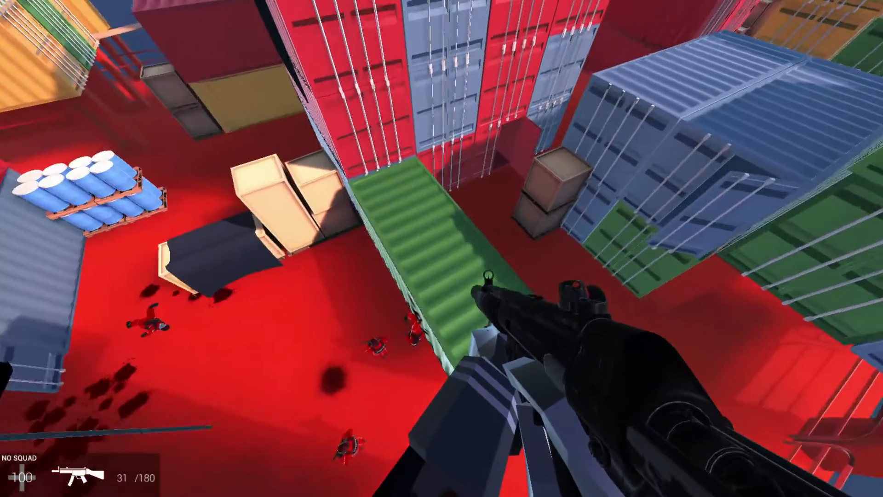
pyautogui.click(442, 248)
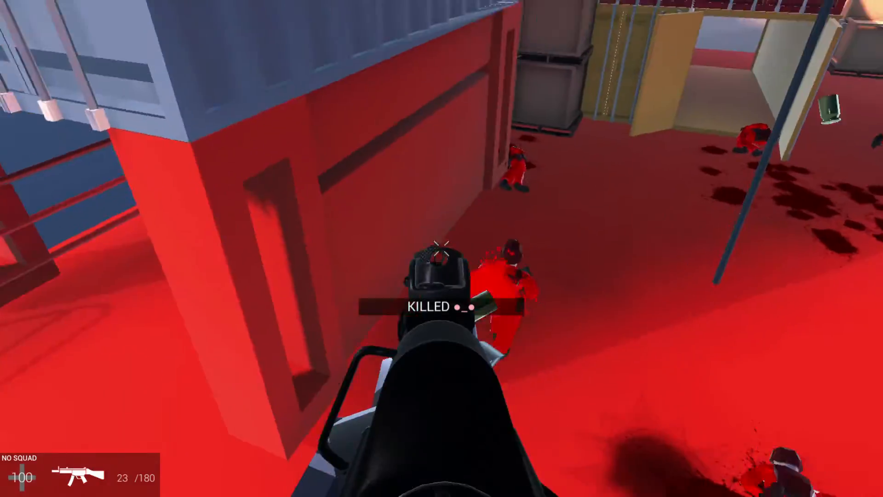